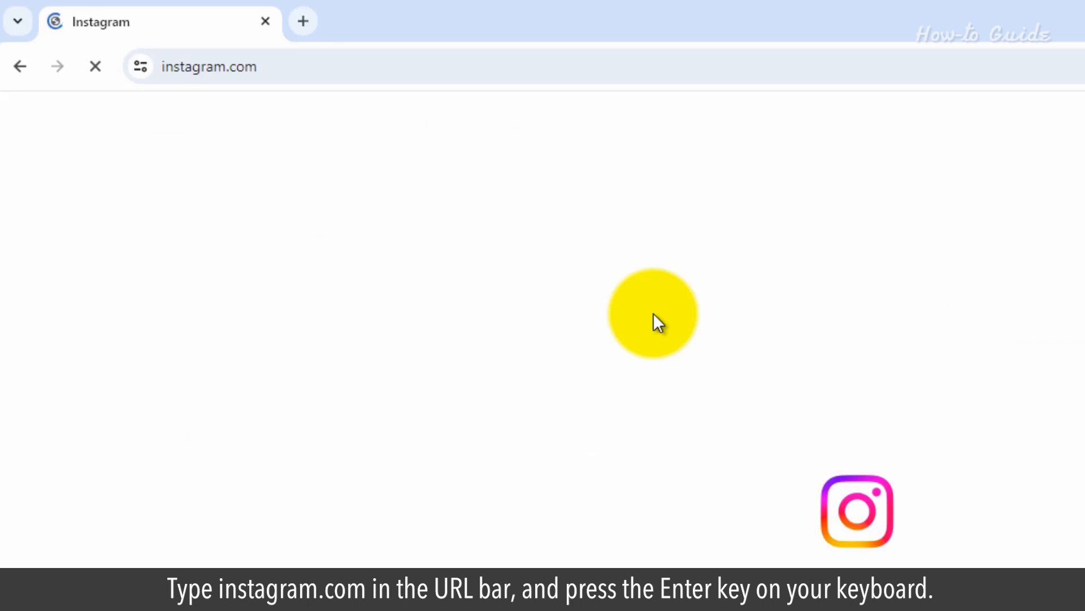
Step: Load instagram.com so the Instagram login page appears
key("Return")
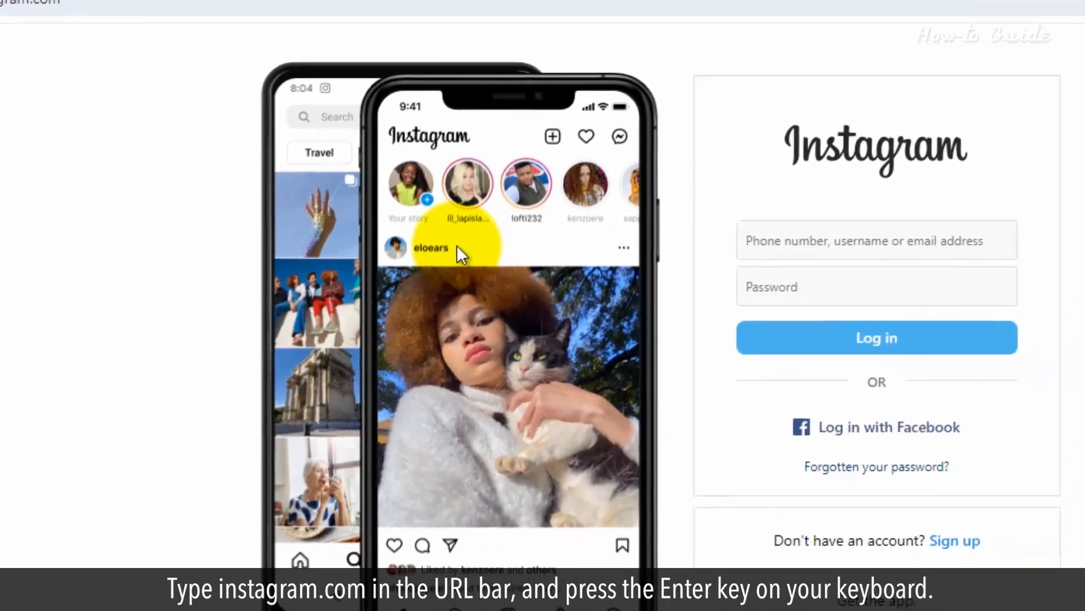
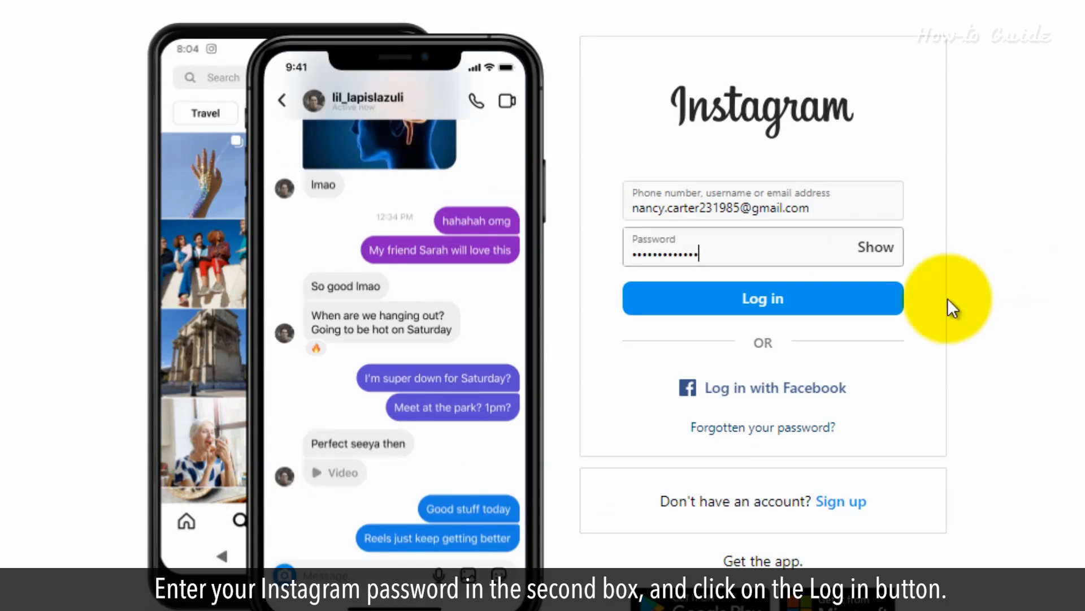
left_click(761, 298)
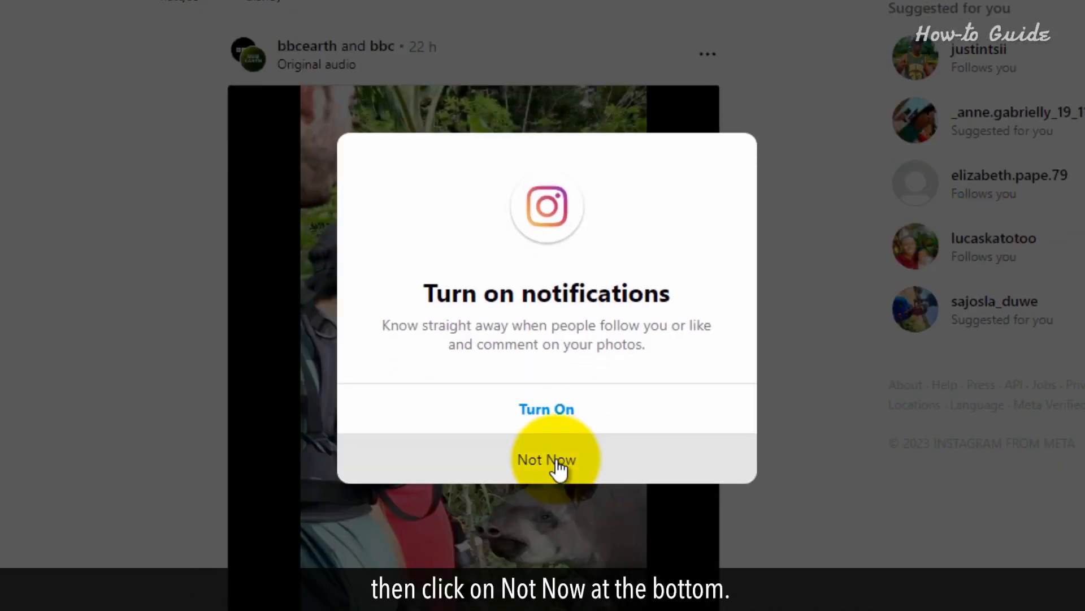
Step: Choose Not Now on the Turn on notifications prompt
left_click(546, 459)
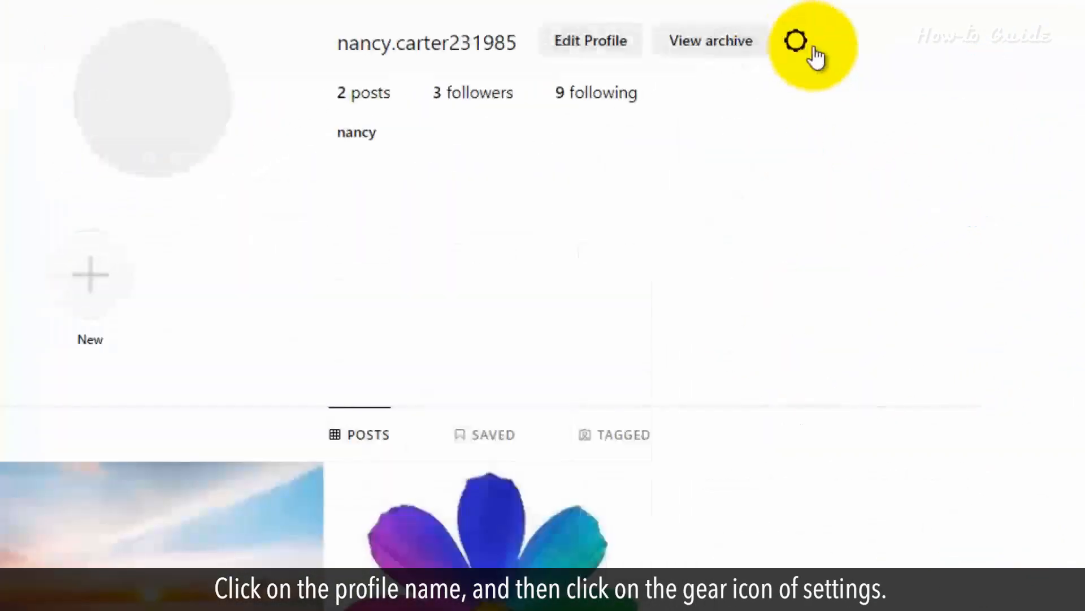
Step: Reach the Email notifications settings page via the profile's settings gear menu
left_click(795, 41)
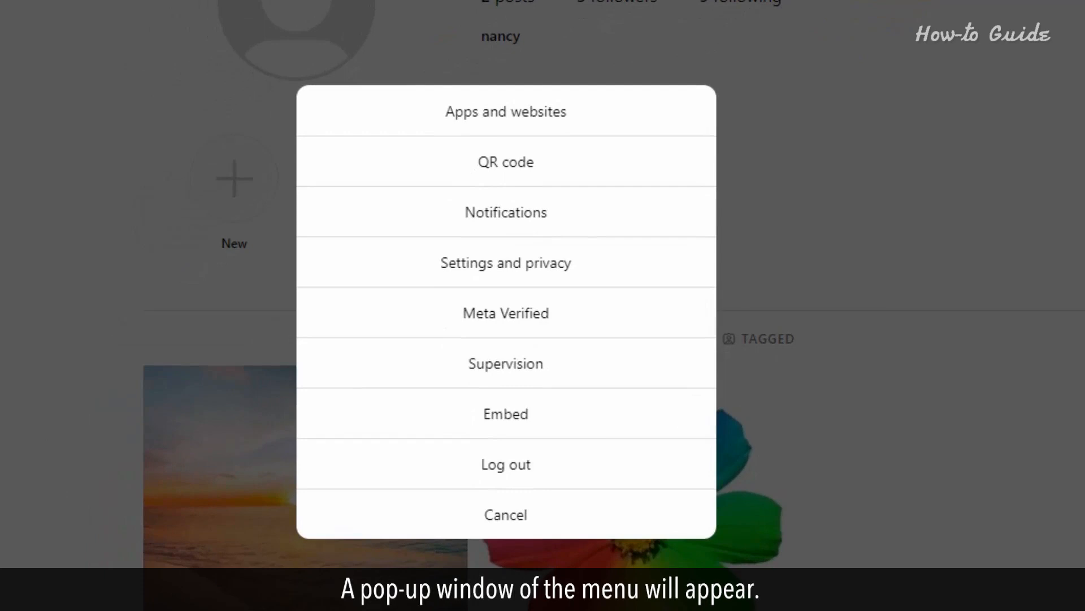
mouse_move(597, 156)
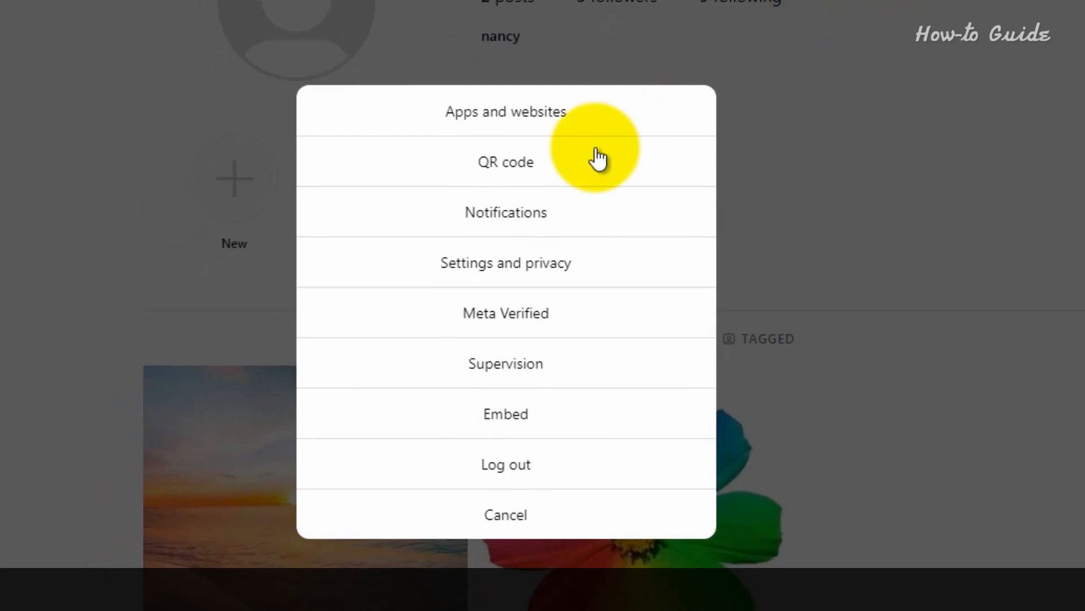
mouse_move(507, 212)
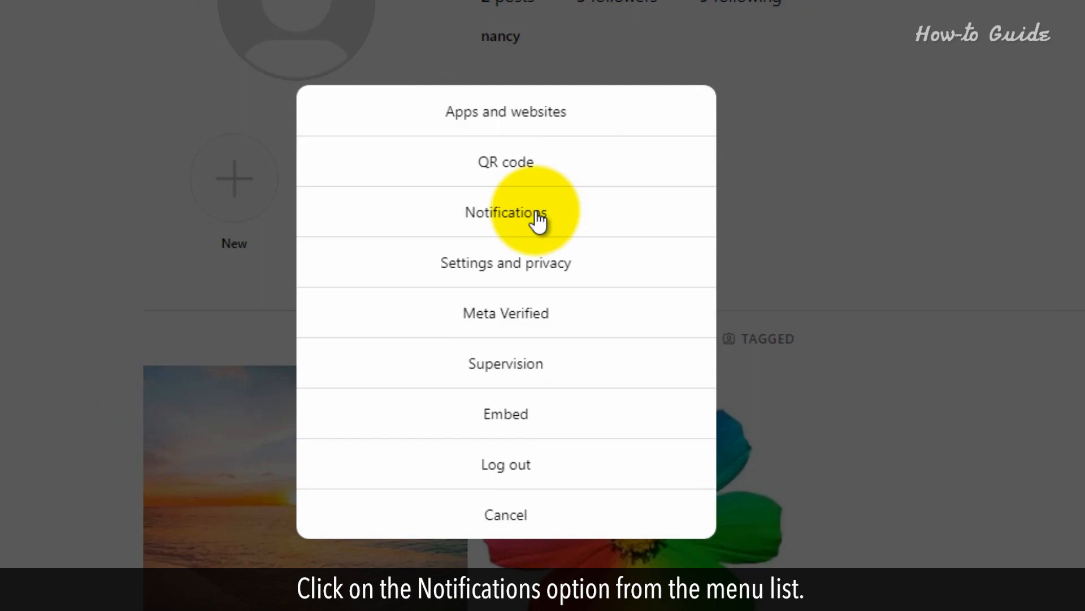
left_click(506, 212)
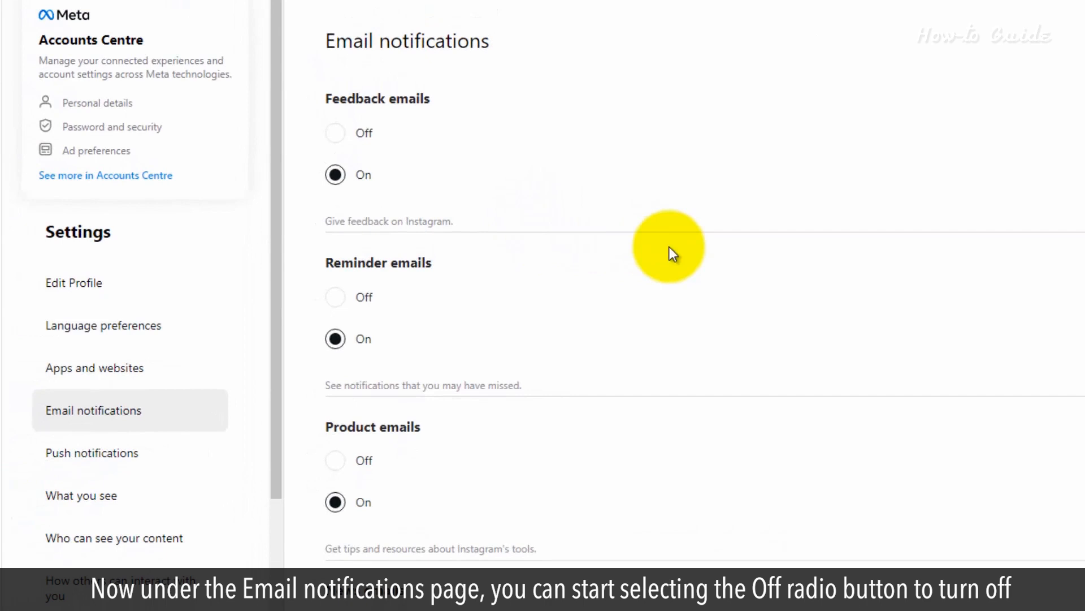
mouse_move(671, 242)
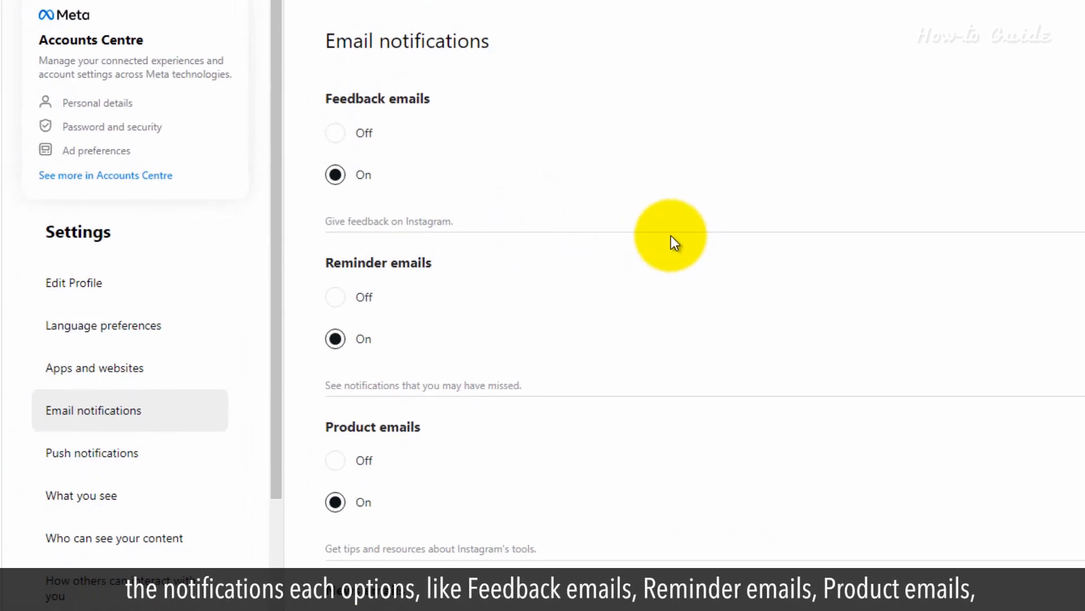
Step: Set Feedback, Reminder, Product, News, shops and Basket emails to Off
left_click(335, 134)
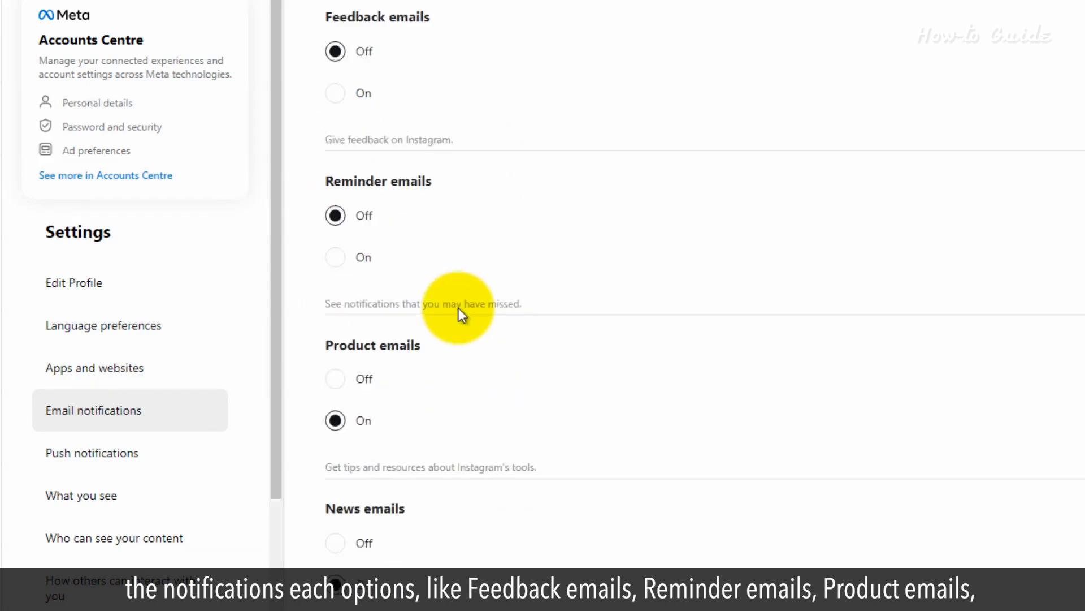
scroll("down", 3)
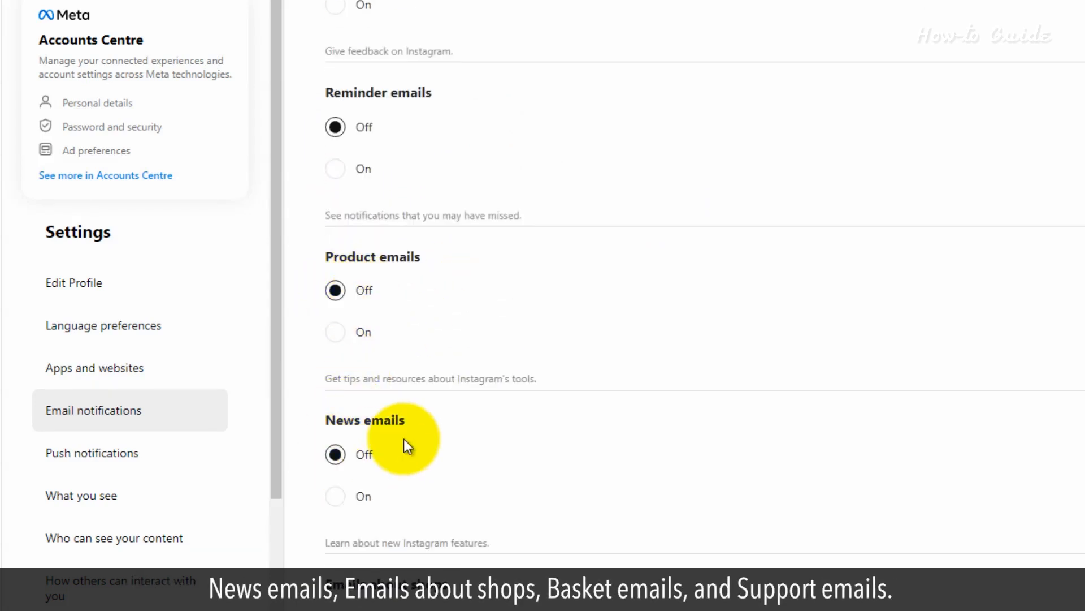
scroll("down", 3)
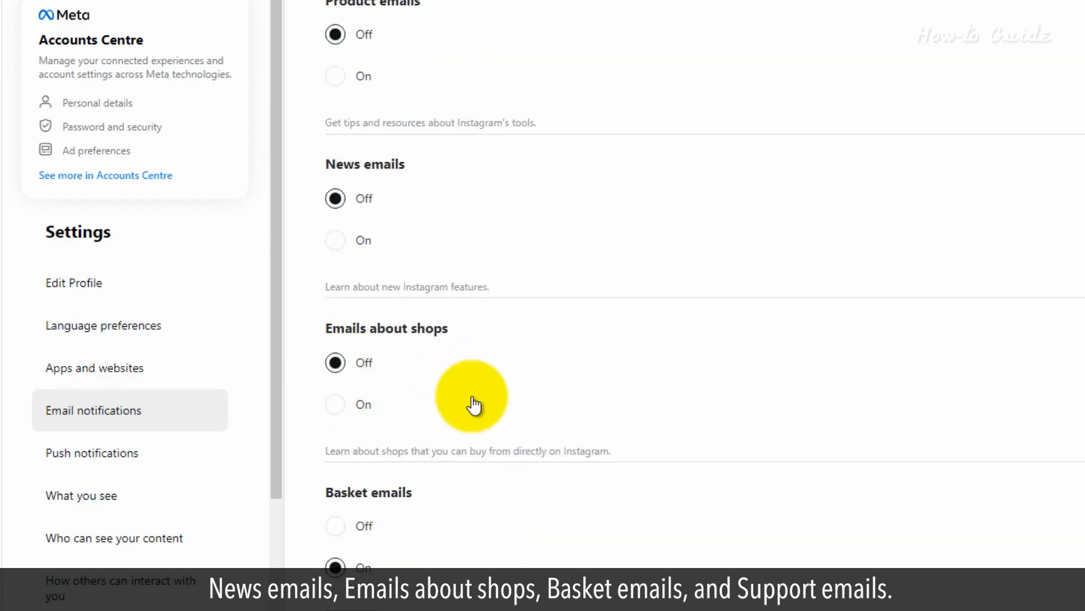
scroll("down", 3)
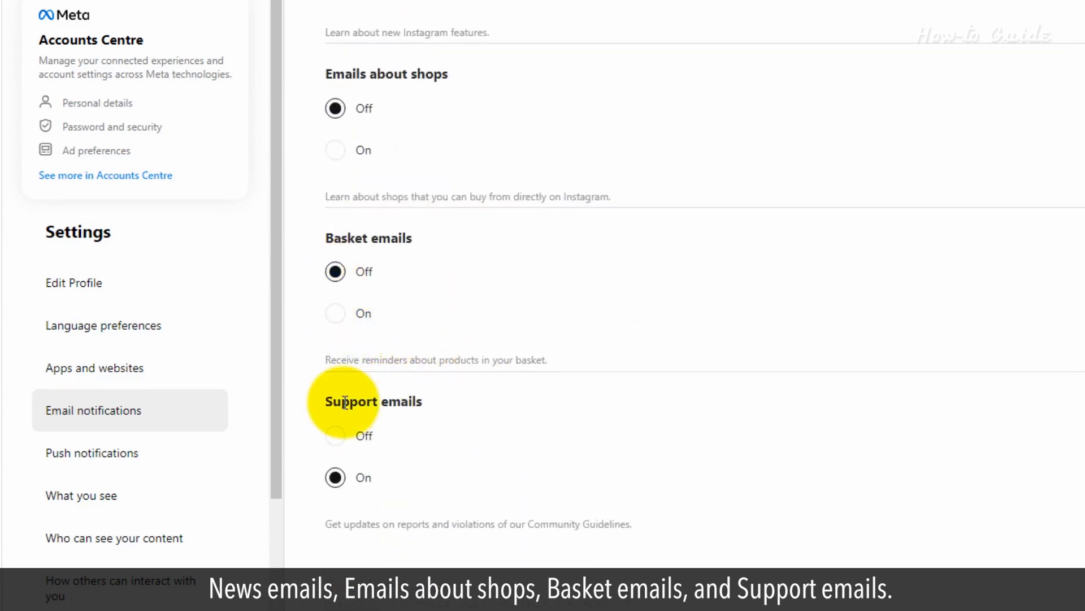
scroll("up", 3)
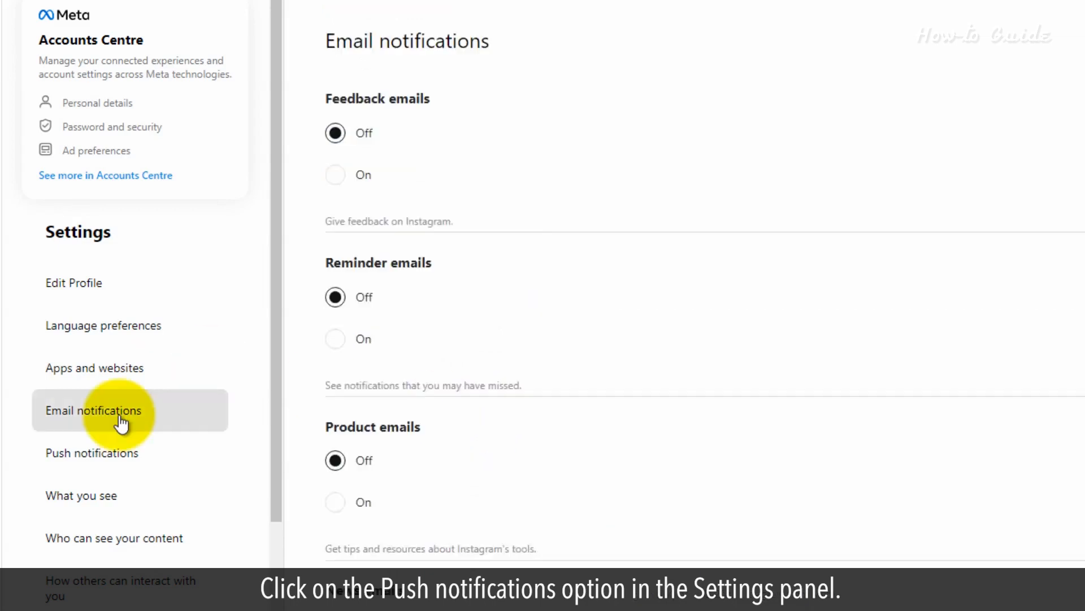
Step: In Push notifications, set Likes and likes/comments on photos of you to Off
left_click(91, 452)
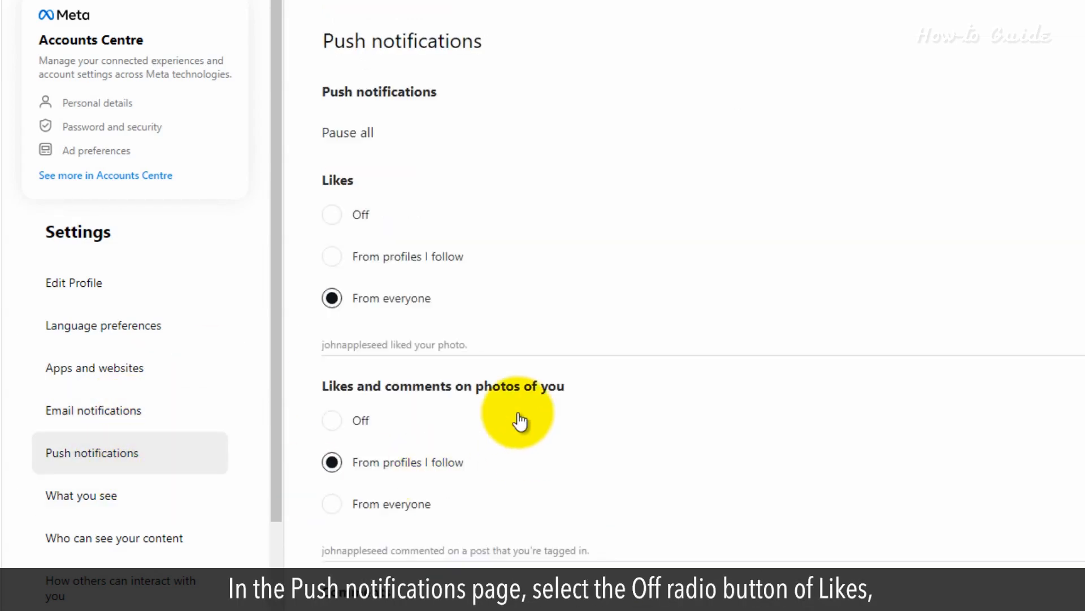
left_click(331, 215)
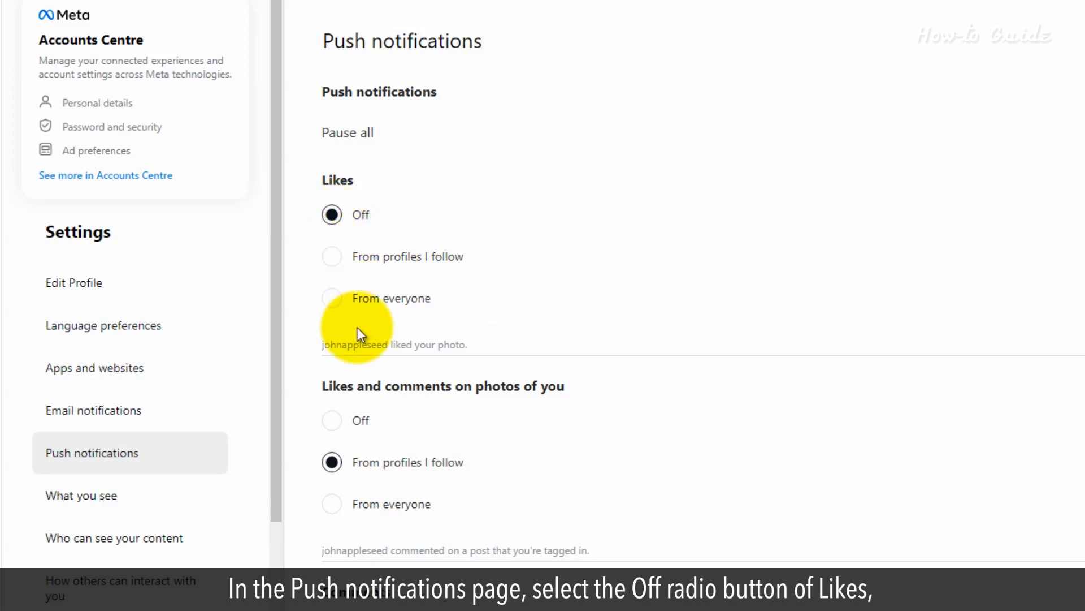
left_click(331, 420)
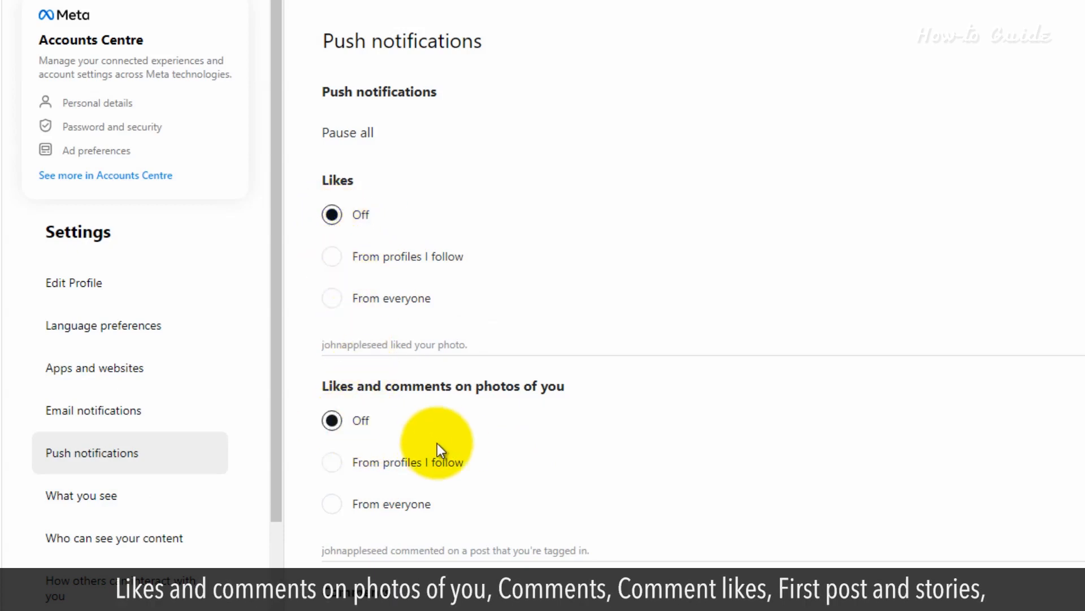
scroll("down", 3)
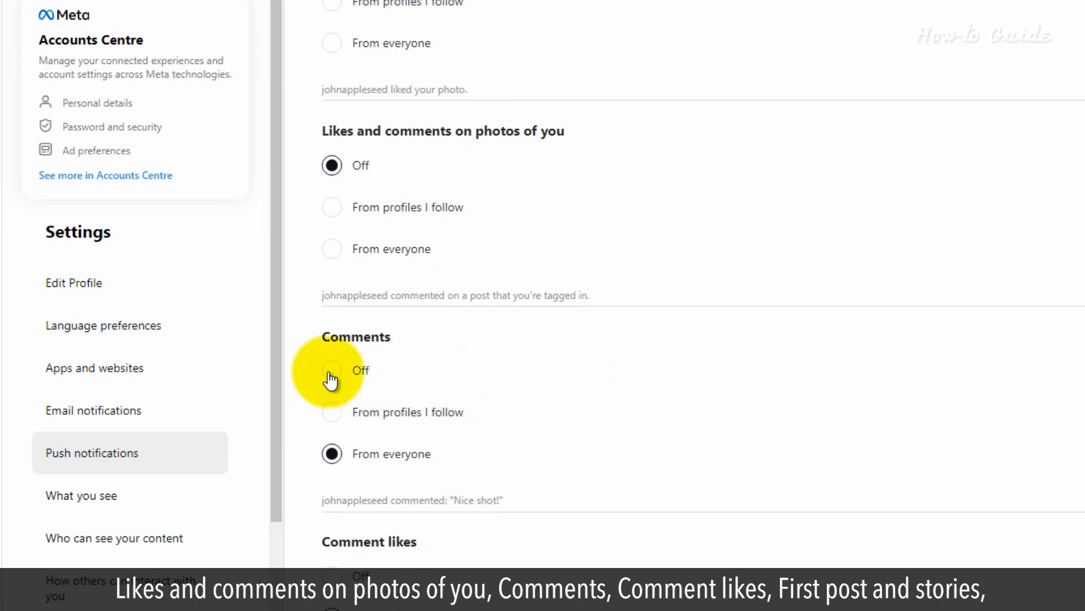
scroll("down", 3)
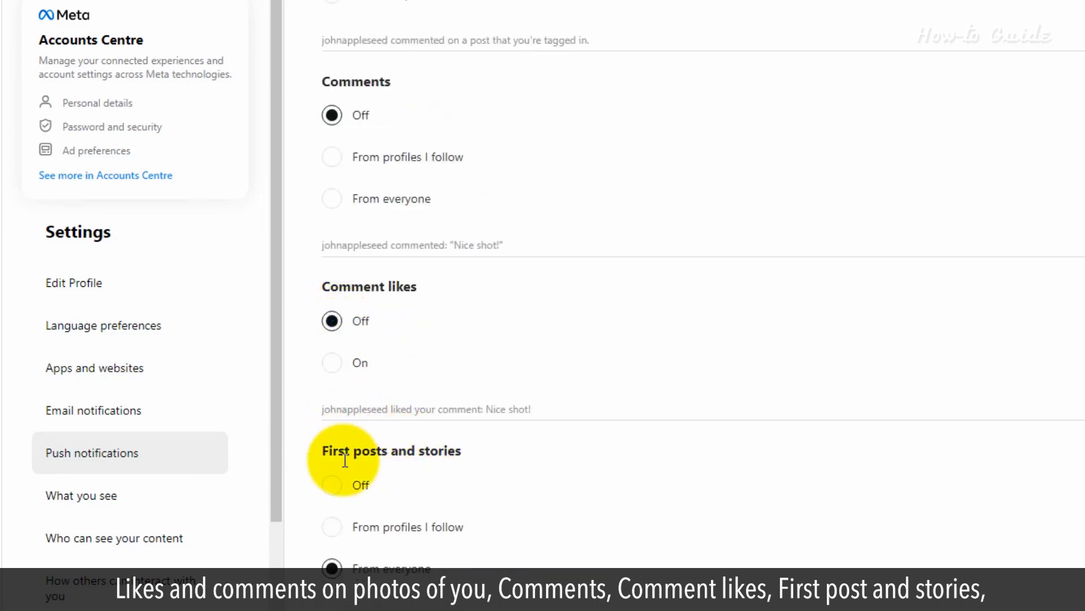
Step: Set Message requests and the remaining message push notifications to Off
scroll("down", 3)
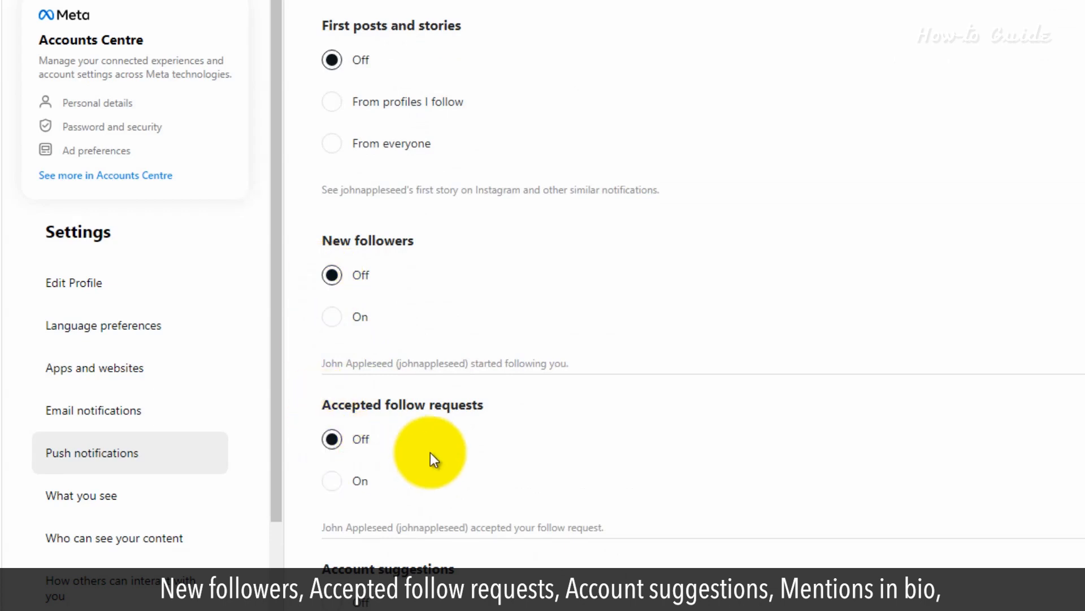
scroll("down", 3)
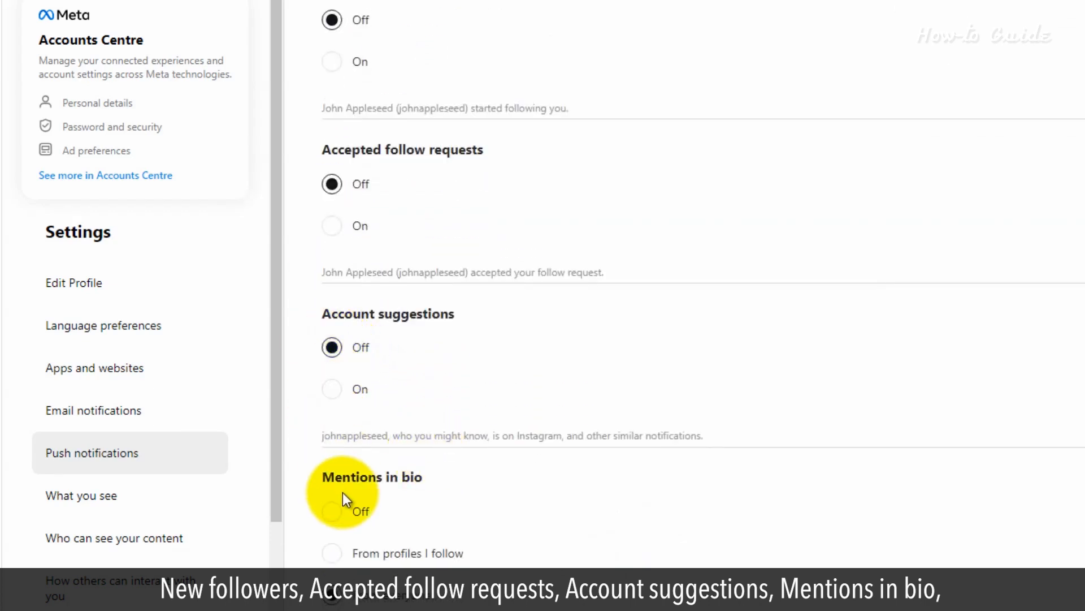
scroll("down", 3)
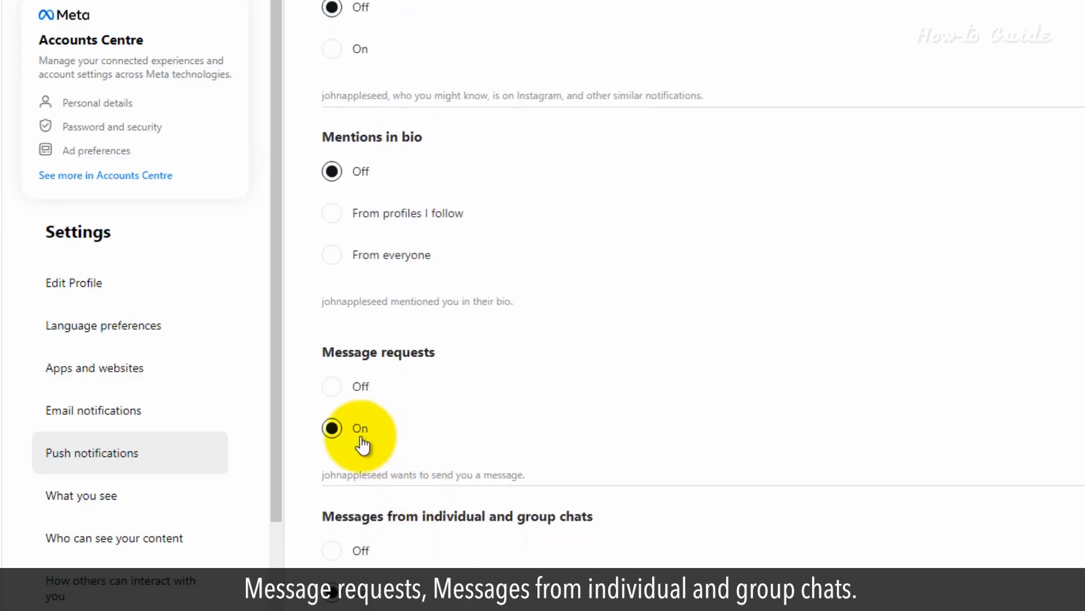
left_click(332, 385)
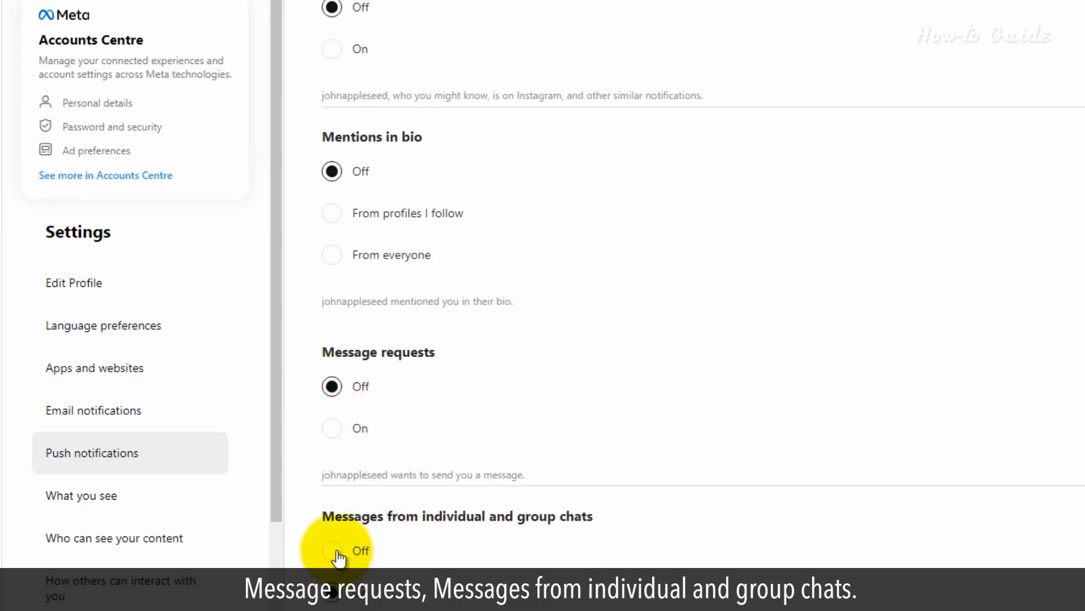
scroll("down", 3)
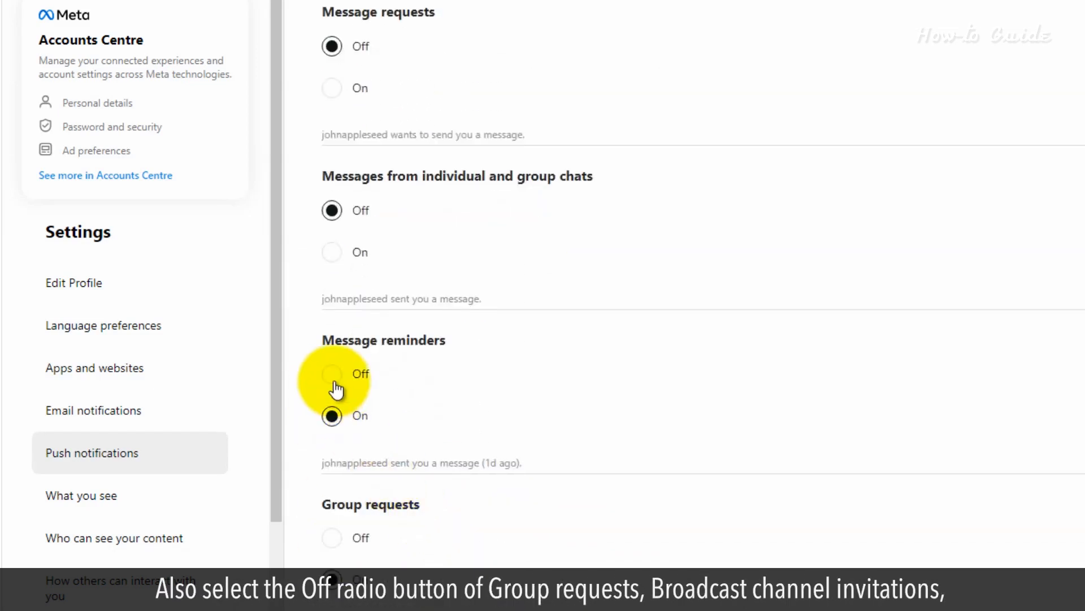
Step: Set Message reminders, group requests, broadcast channel and audio/remix/live notifications to Off
left_click(332, 374)
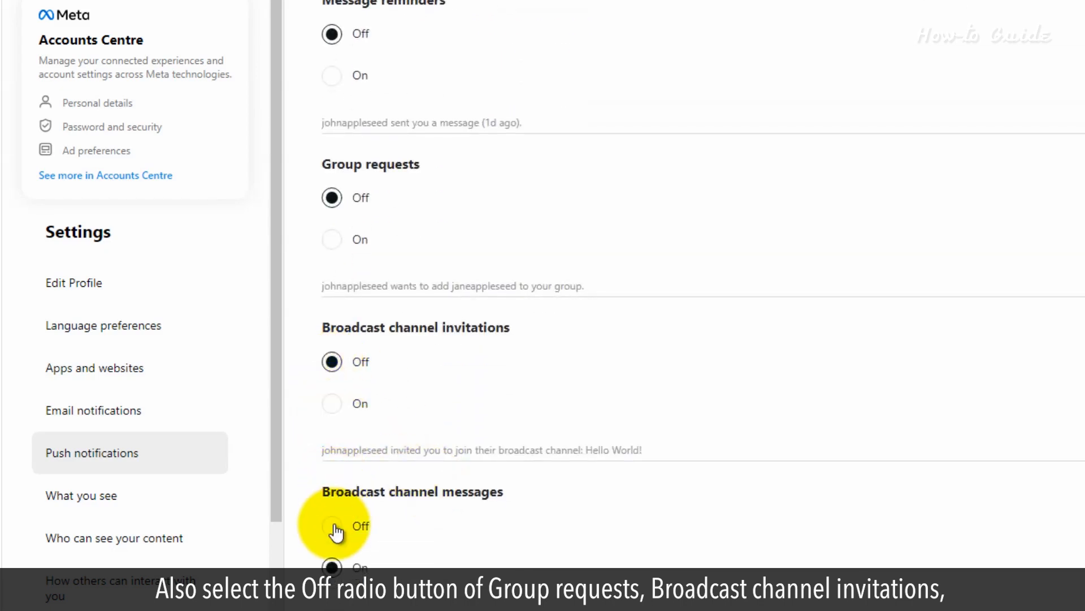
scroll("down", 3)
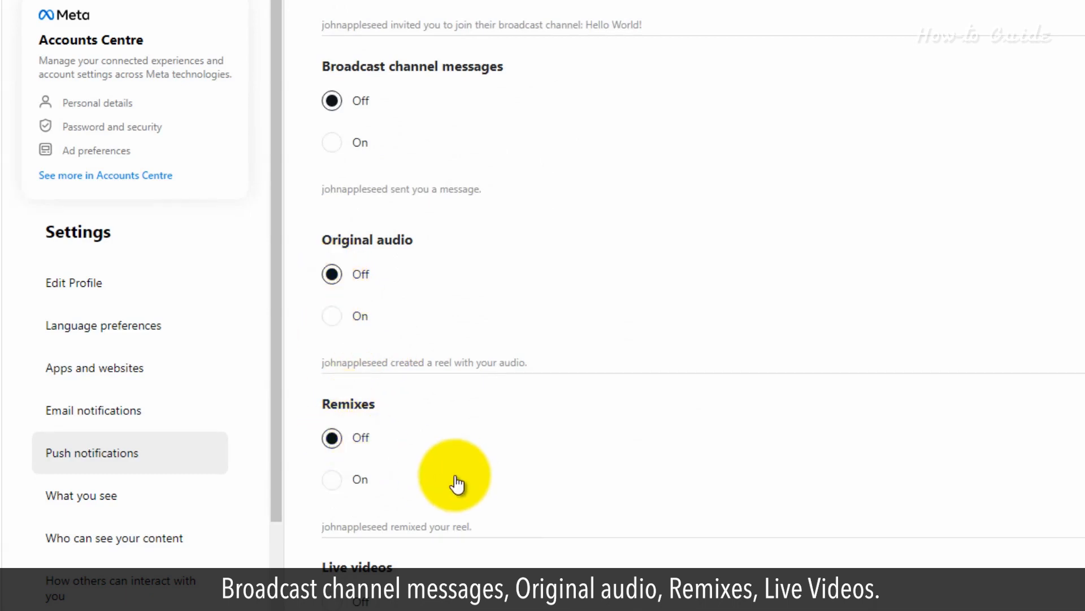
scroll("down", 3)
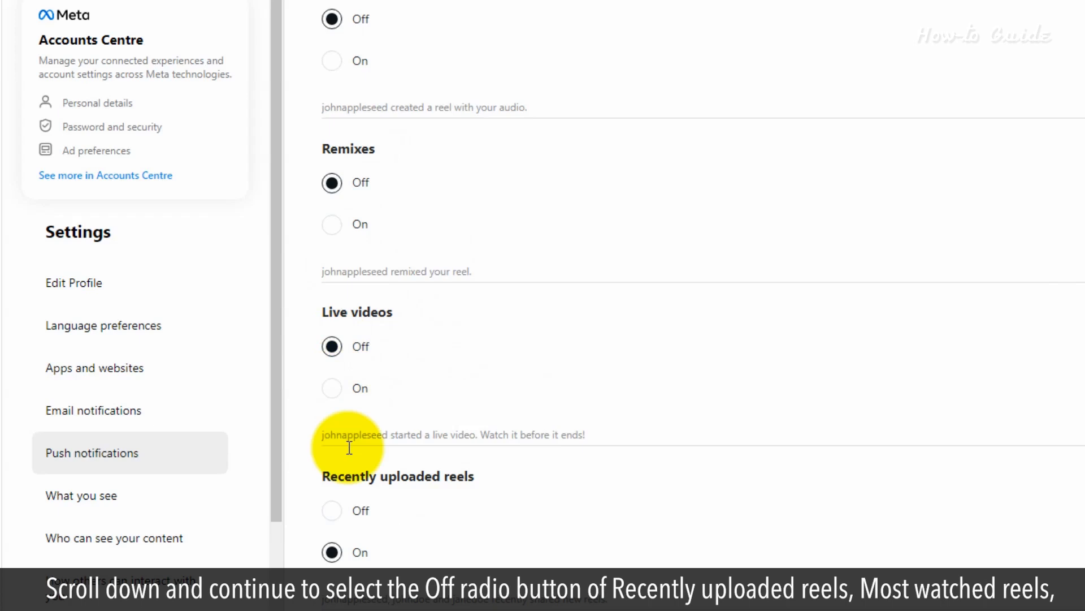
Step: Set Recently uploaded reels, Most watched reels, Add yours and reels-for-you notifications to Off
left_click(332, 510)
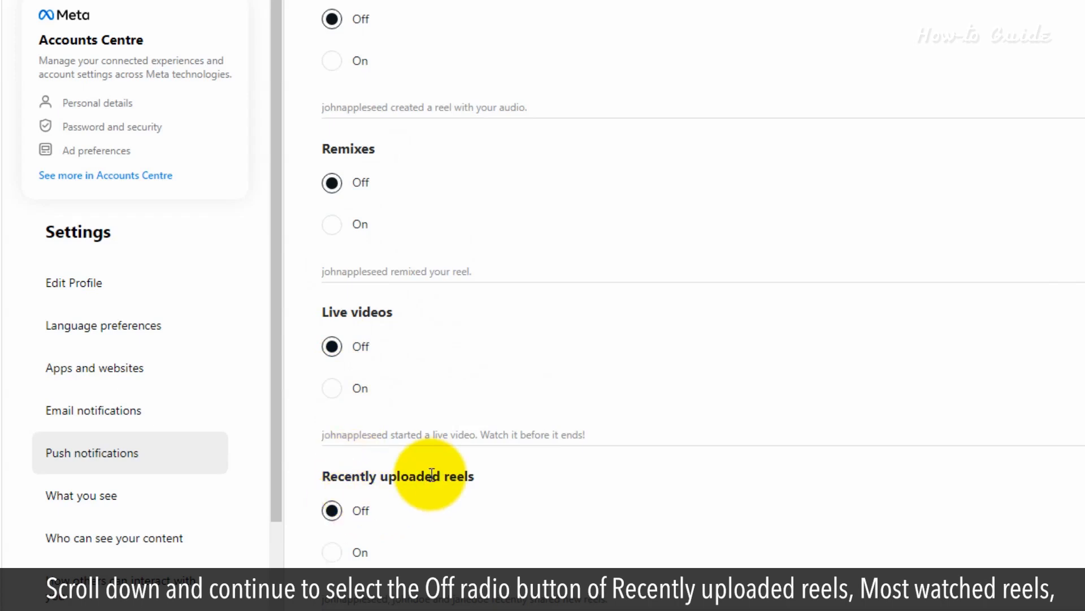
scroll("down", 3)
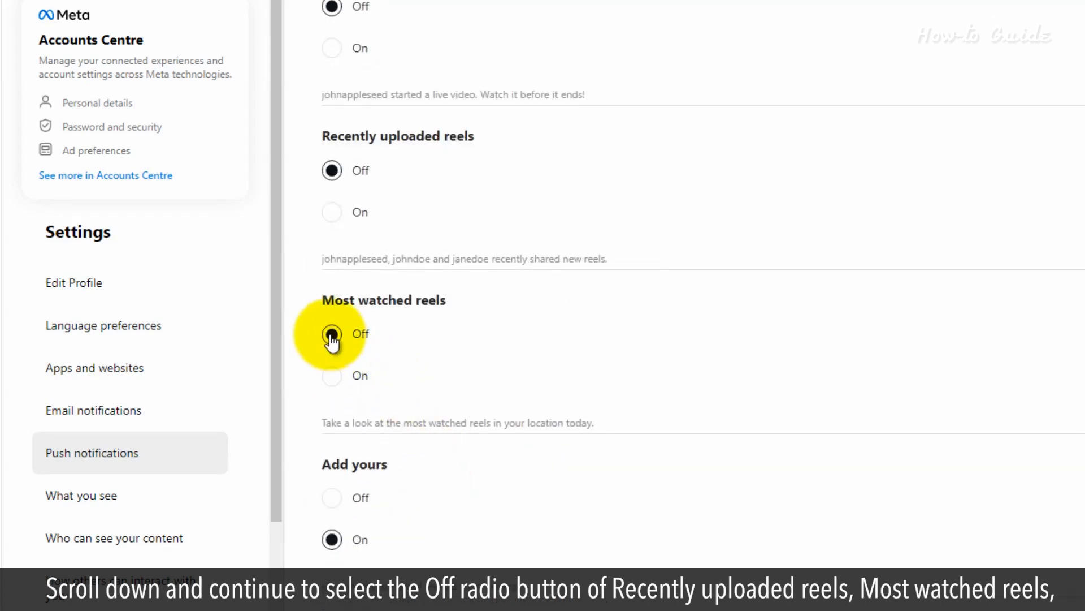
scroll("down", 3)
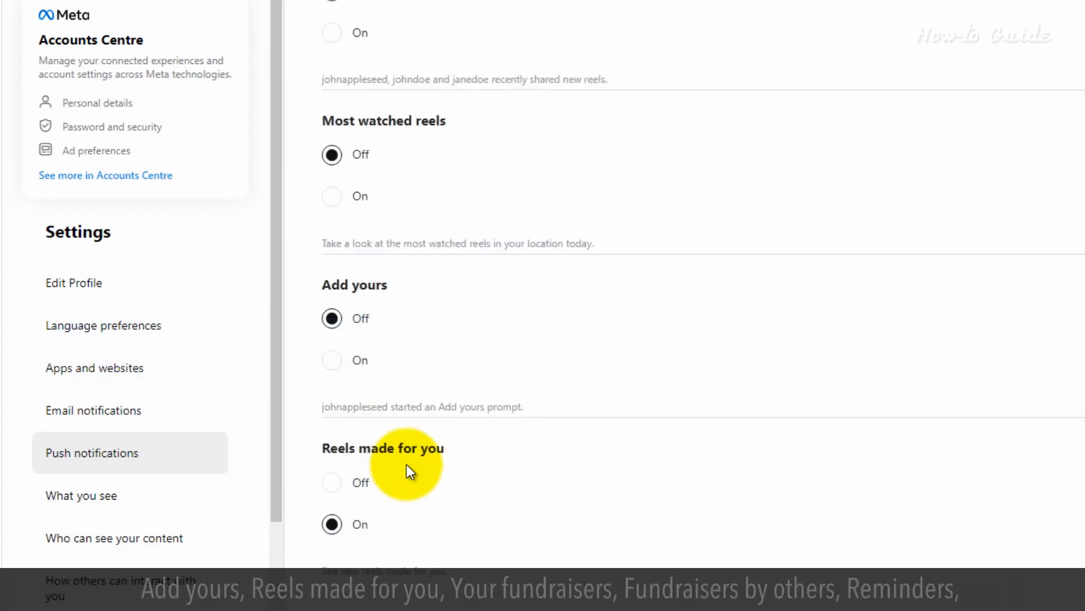
scroll("down", 3)
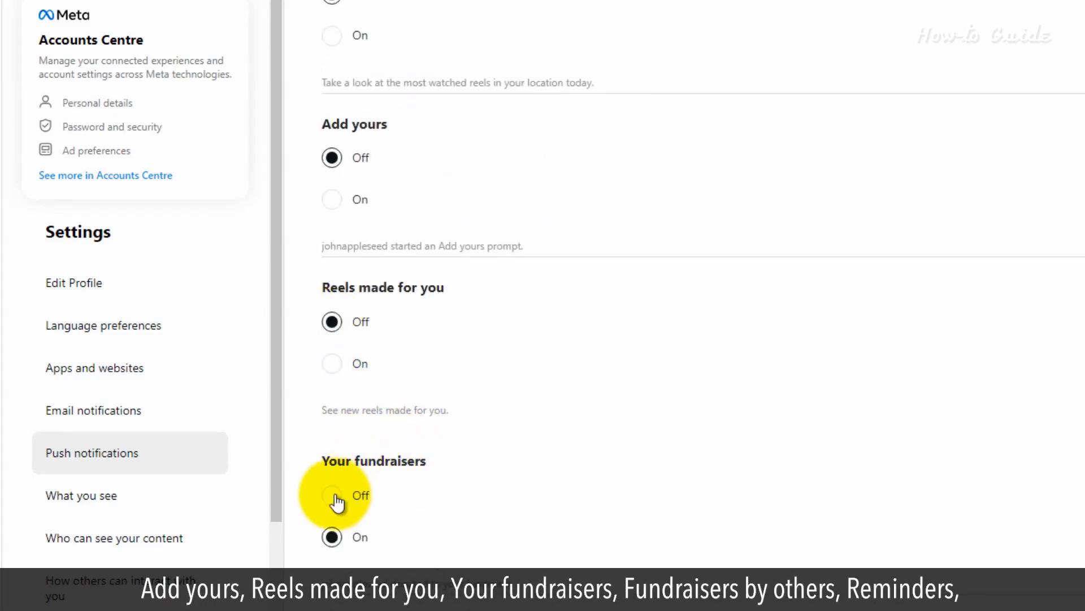
scroll("down", 3)
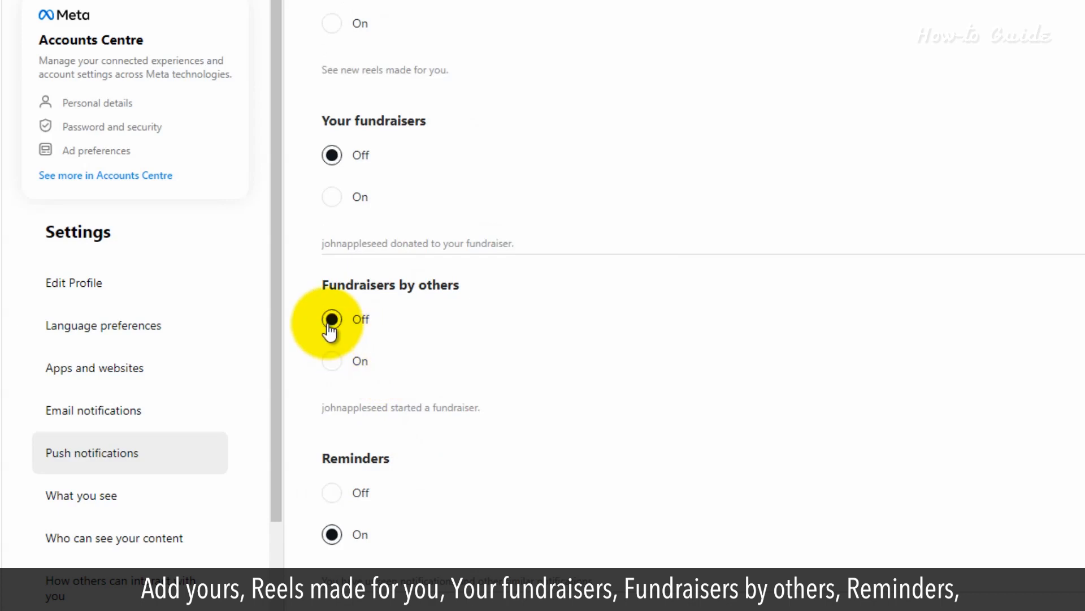
Step: Set fundraisers, Reminders, Support requests, Trending places and Birthdays notifications to Off
scroll("down", 3)
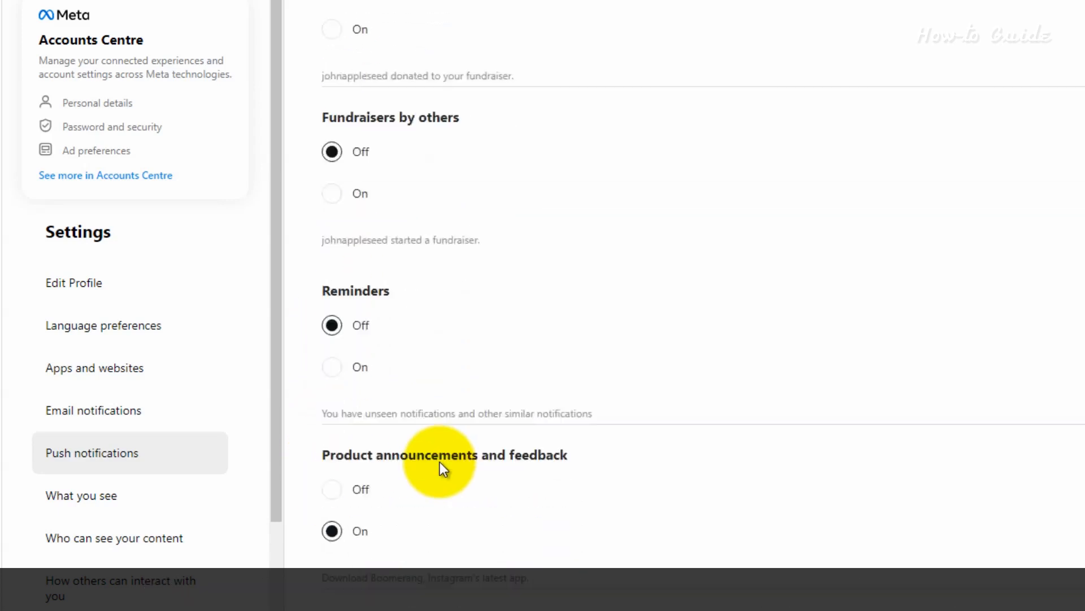
scroll("down", 3)
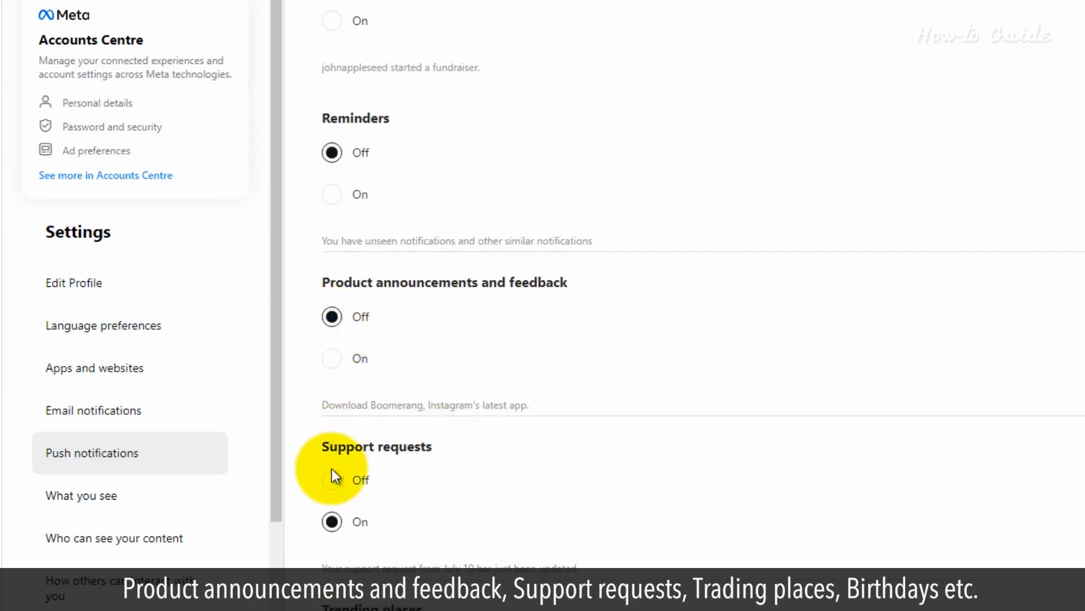
scroll("down", 3)
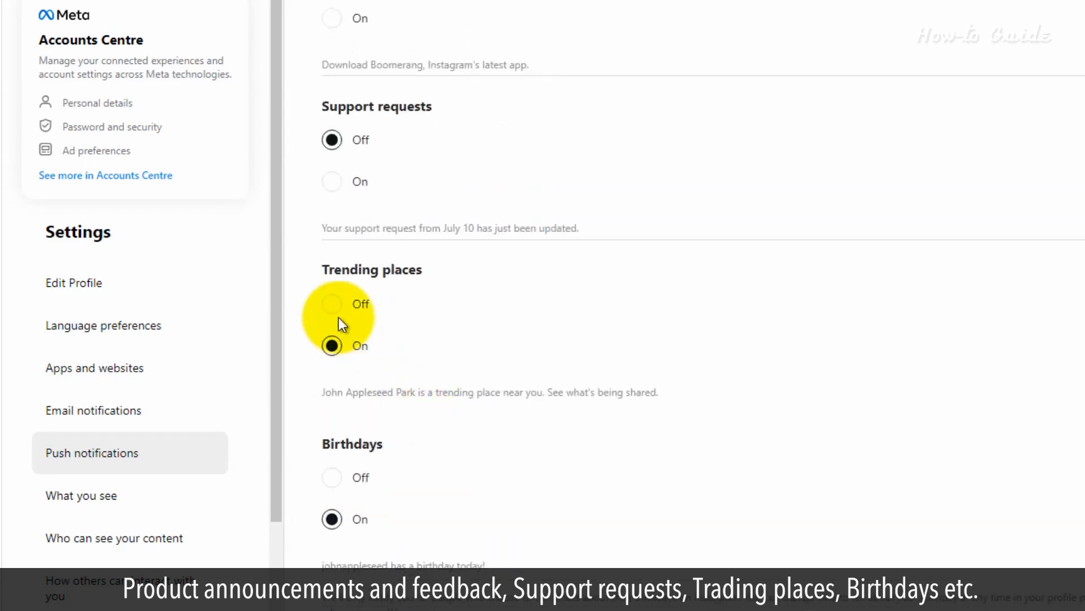
left_click(331, 303)
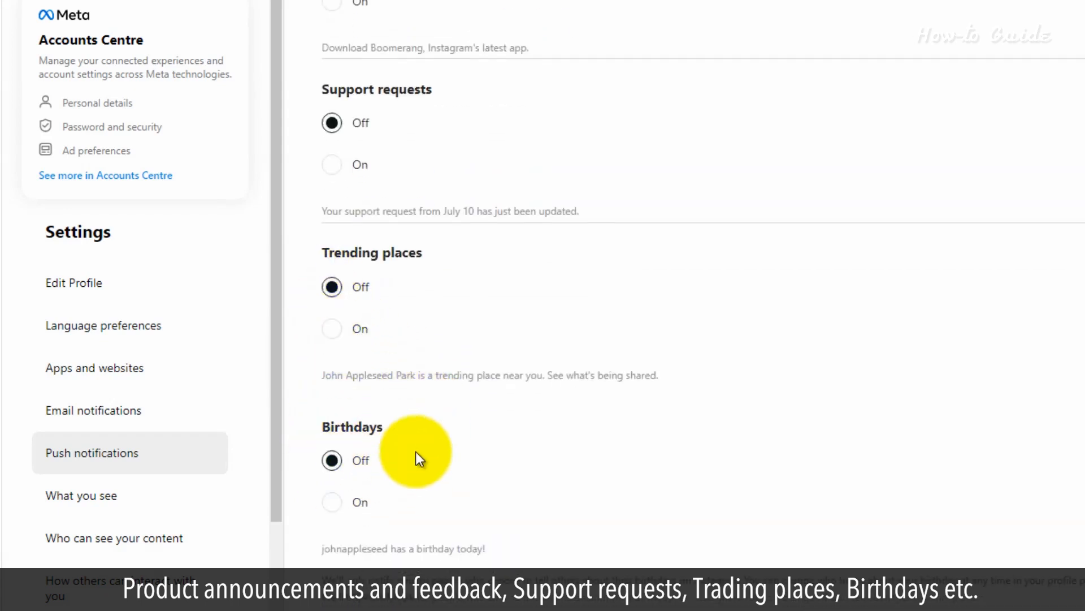